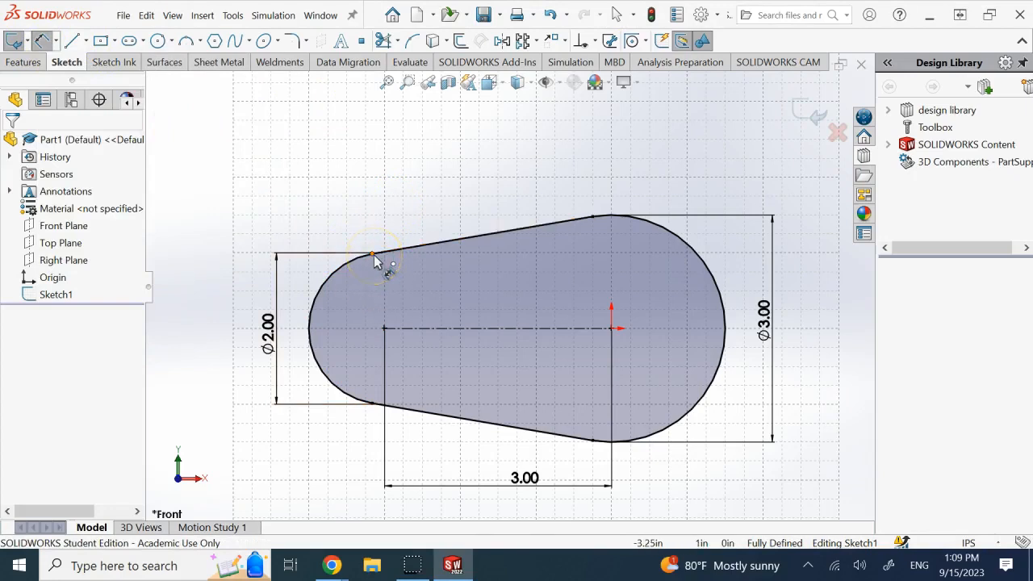
- Pick both endpoints of the left arc to start its 2.81 arc-length dimension
{"action": "left_click", "coordinate": [372, 254]}
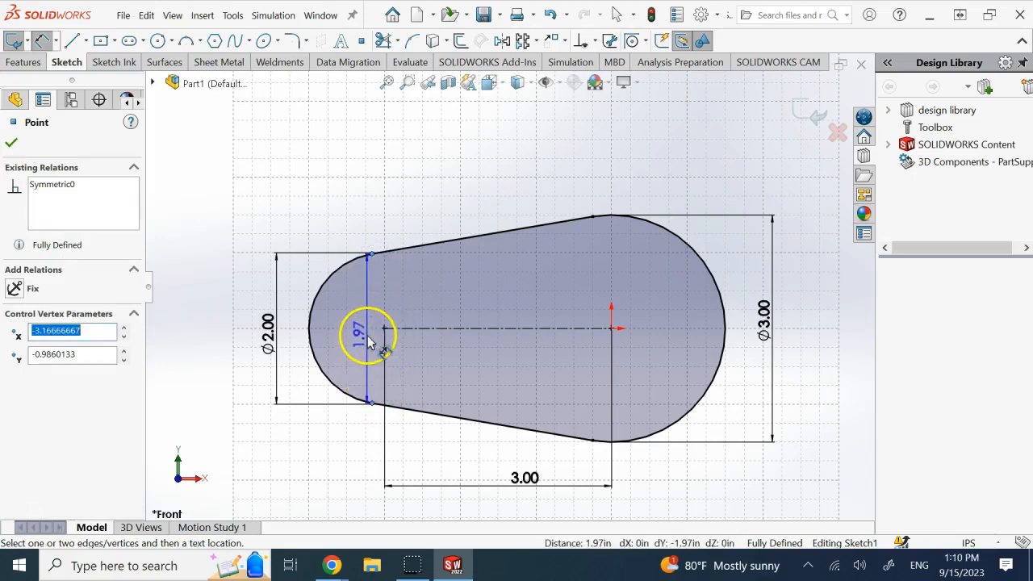
{"action": "left_click_drag", "start_coordinate": [369, 334], "coordinate": [349, 323]}
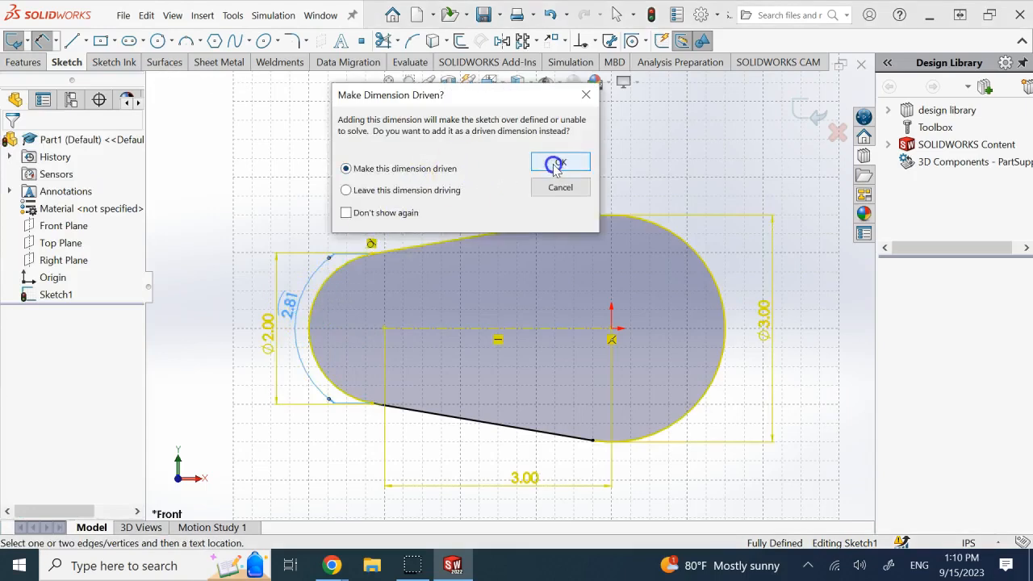
- Accept the driven 2.81 arc-length dimension, confirm it cannot be edited, then delete it
{"action": "left_click", "coordinate": [560, 162]}
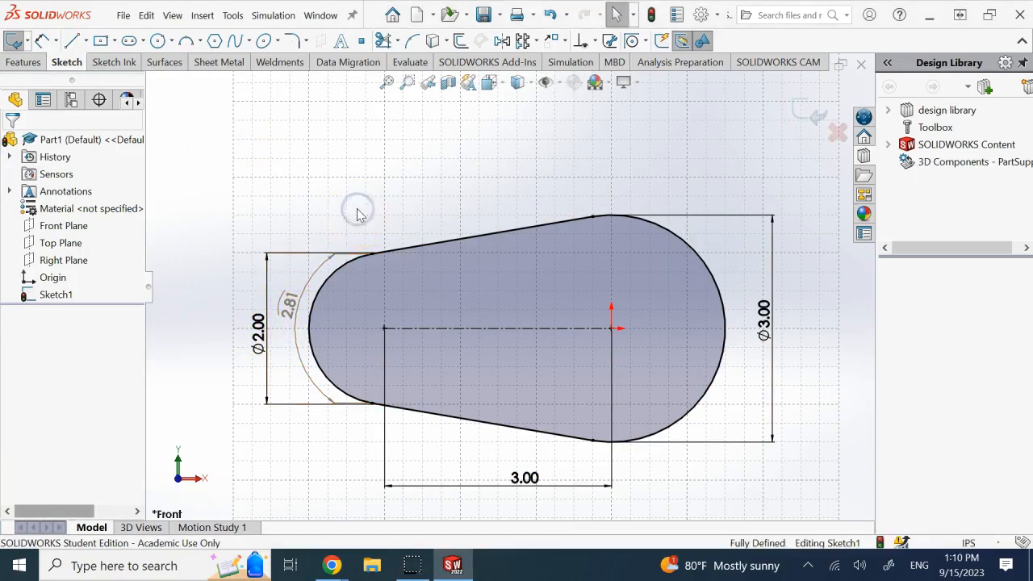
{"action": "double_click", "coordinate": [288, 306]}
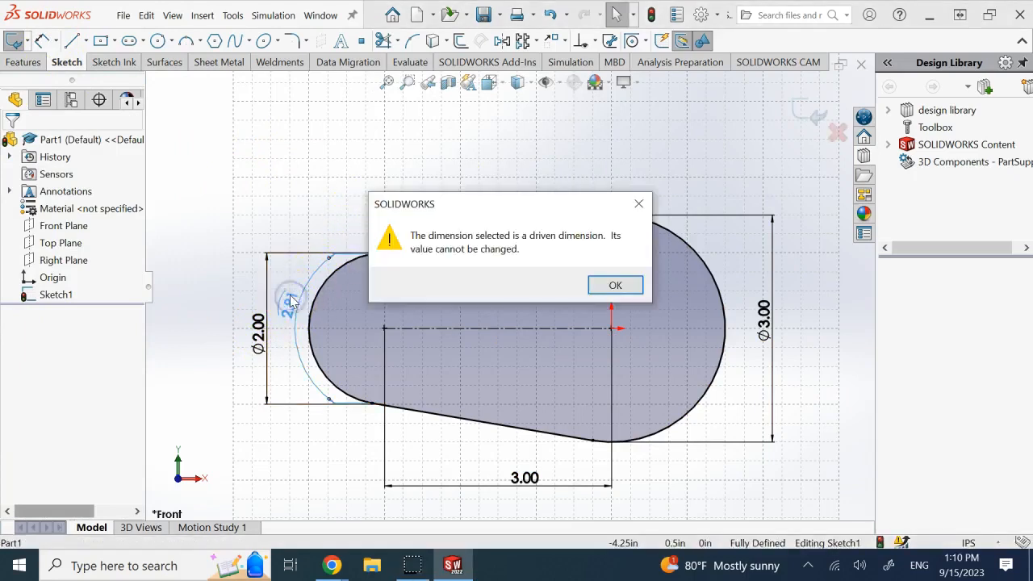
{"action": "left_click", "coordinate": [615, 285]}
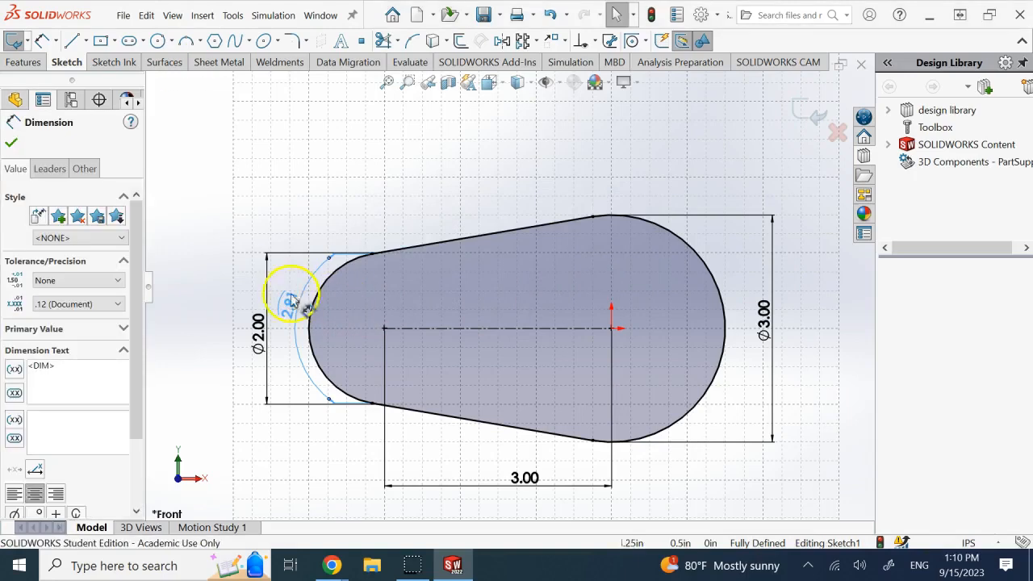
{"action": "right_click", "coordinate": [289, 303]}
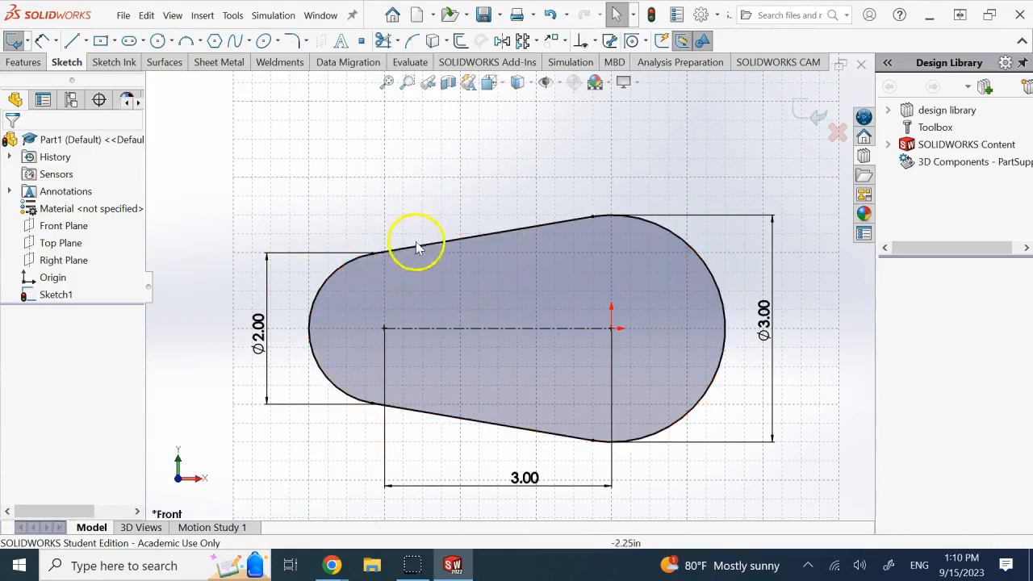
{"action": "mouse_move", "coordinate": [765, 242]}
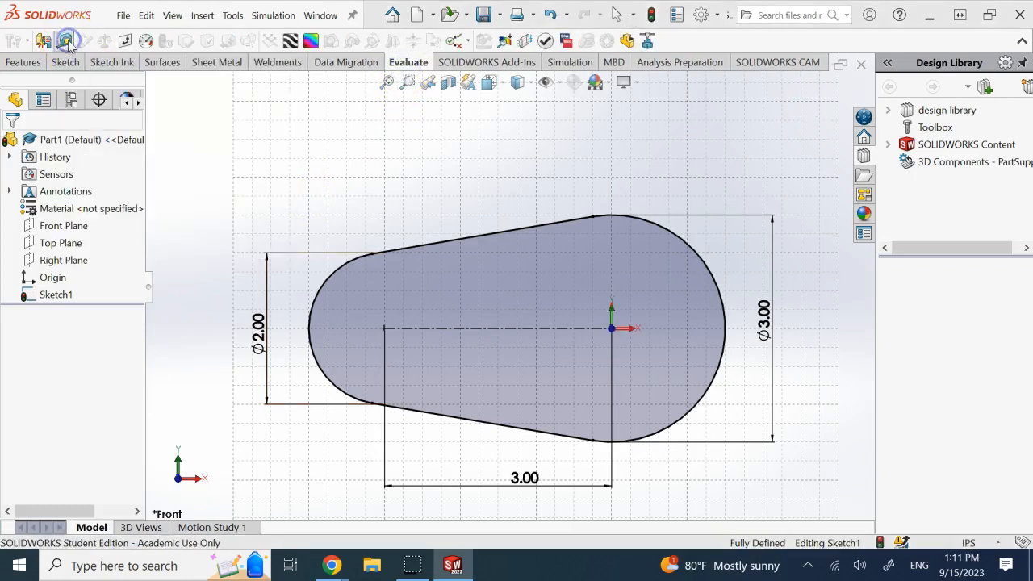
- Start the Measure tool from the Evaluate tab
{"action": "left_click", "coordinate": [67, 40]}
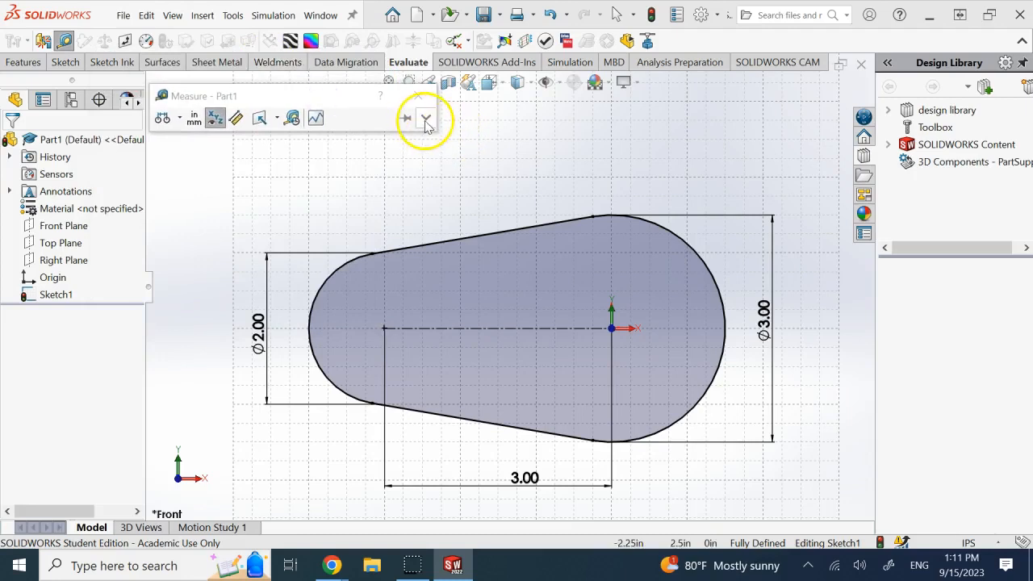
- Expand the Measure window and select the belt outline to read its 13.94 in total length
{"action": "left_click", "coordinate": [427, 118]}
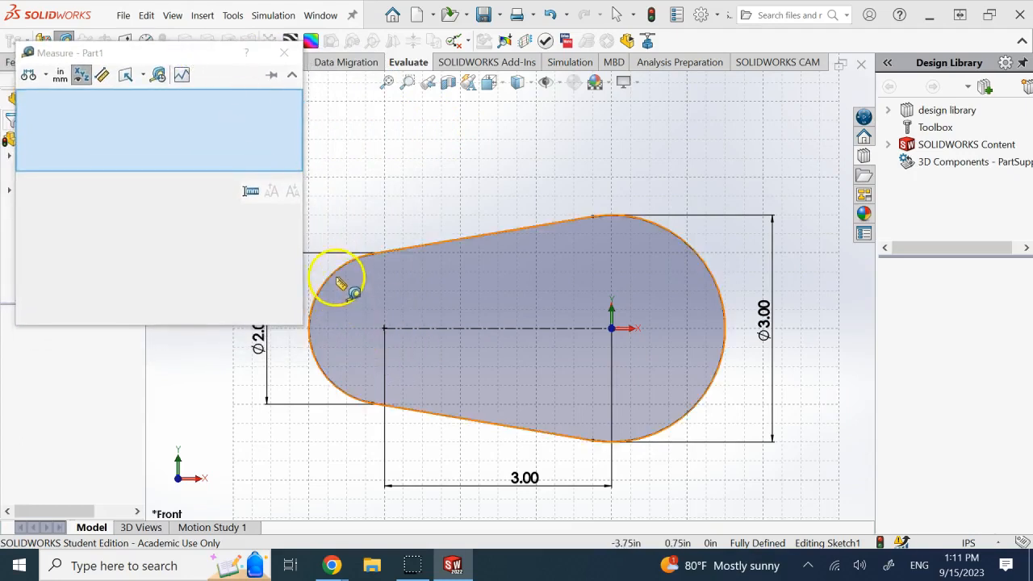
{"action": "left_click", "coordinate": [339, 274]}
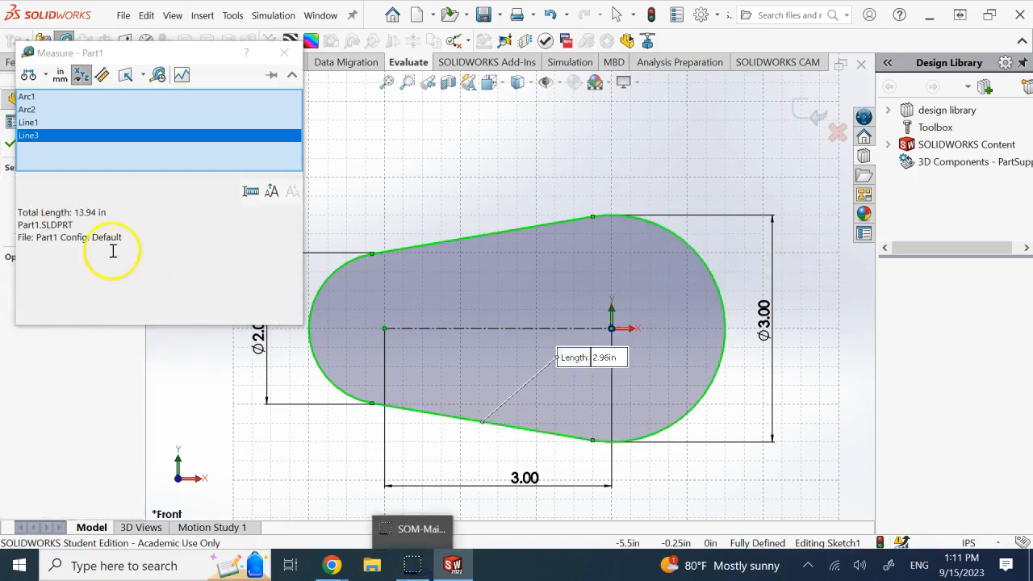
{"action": "double_click", "coordinate": [84, 212]}
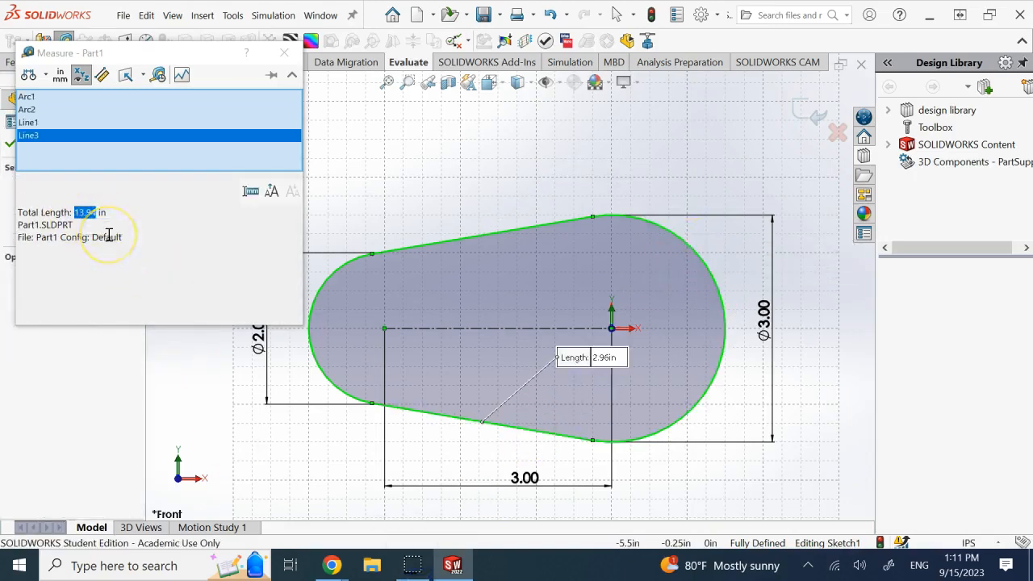